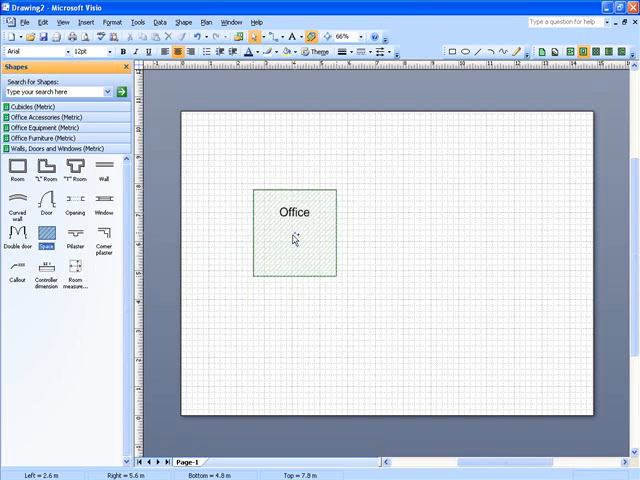
Finish placing the first 9 sq m Office space on the page.
click(295, 232)
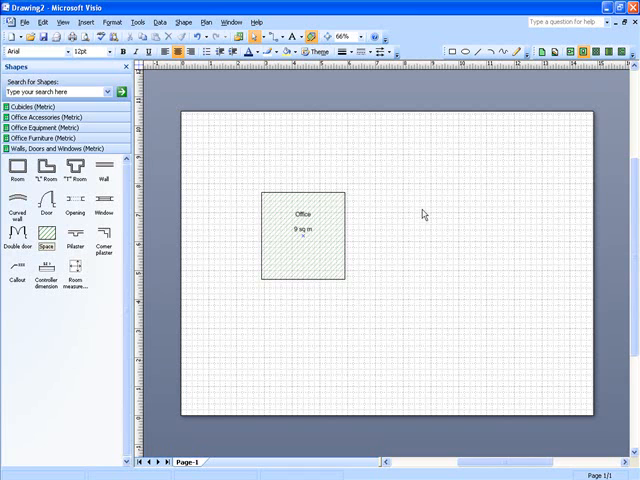
mouse_move(417, 271)
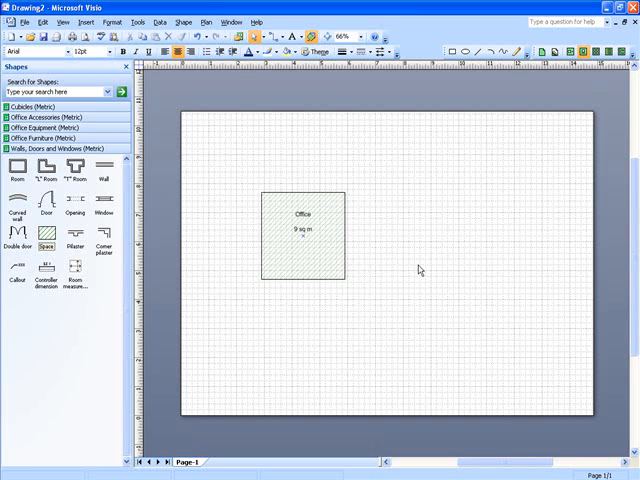
mouse_move(413, 273)
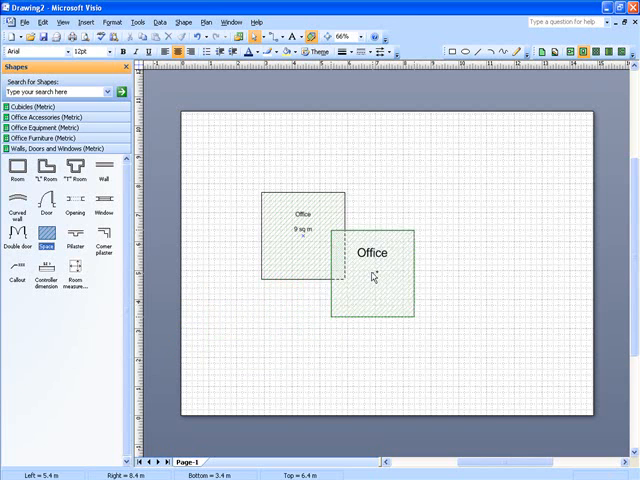
Shift the second Office space onto the first and merge both into one stepped outline.
drag(373, 253, 351, 241)
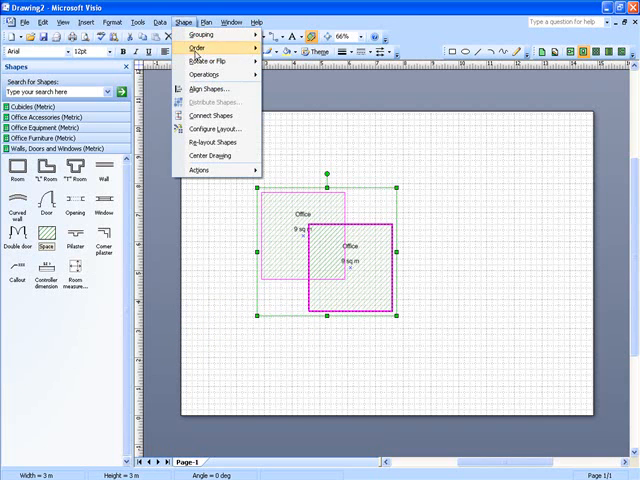
click(205, 74)
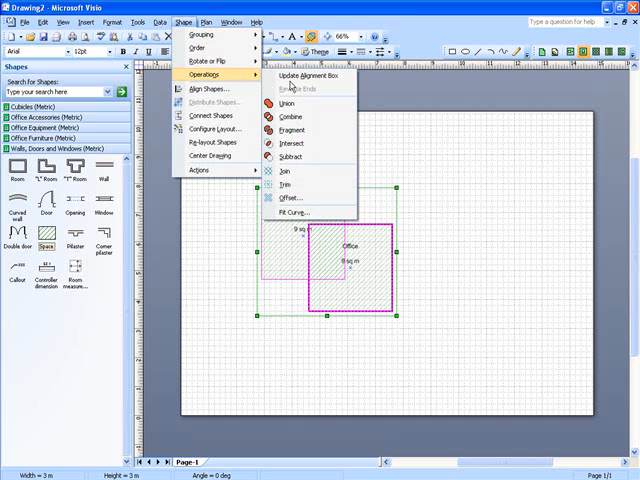
mouse_move(300, 143)
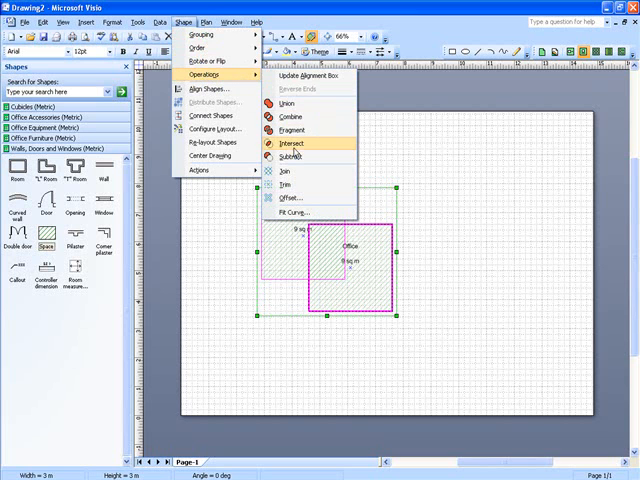
mouse_move(305, 157)
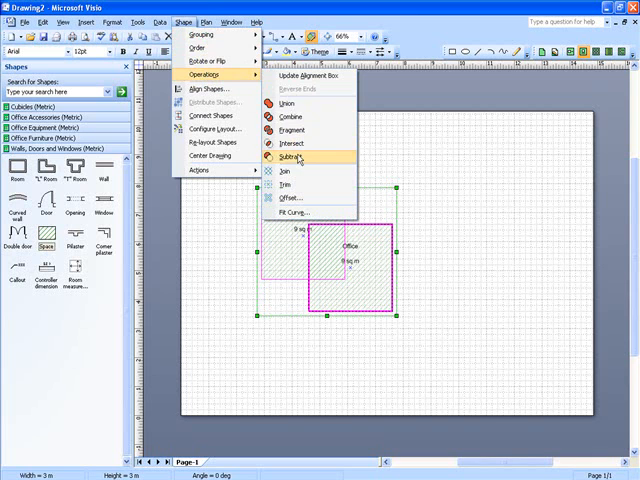
click(293, 156)
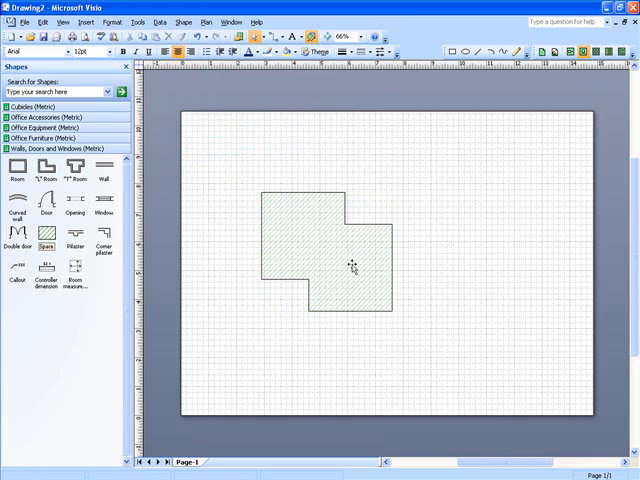
Convert the merged stepped outline into walls, deleting the original space.
click(350, 265)
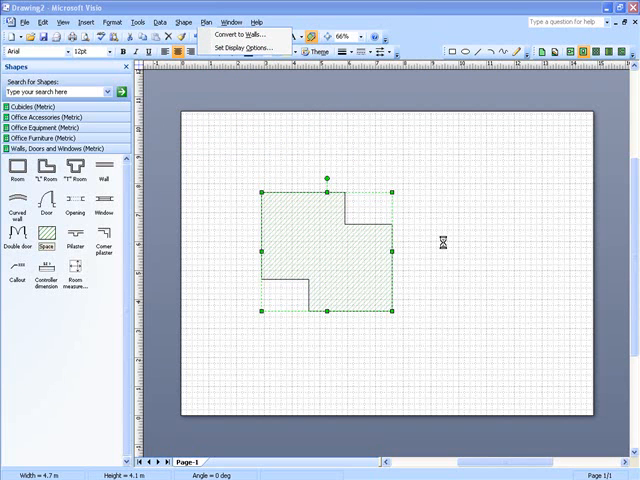
click(237, 31)
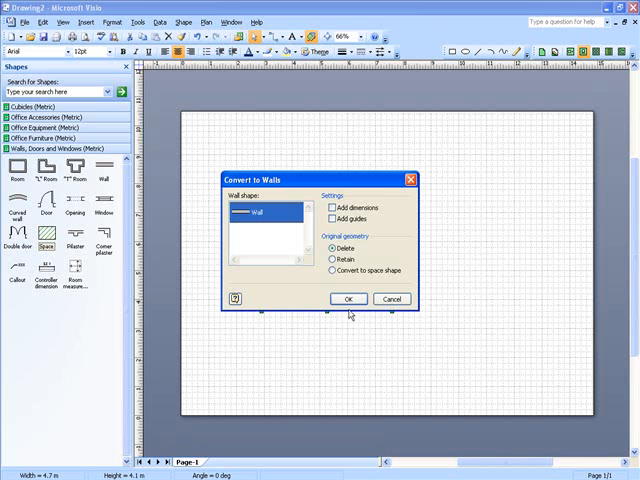
click(347, 299)
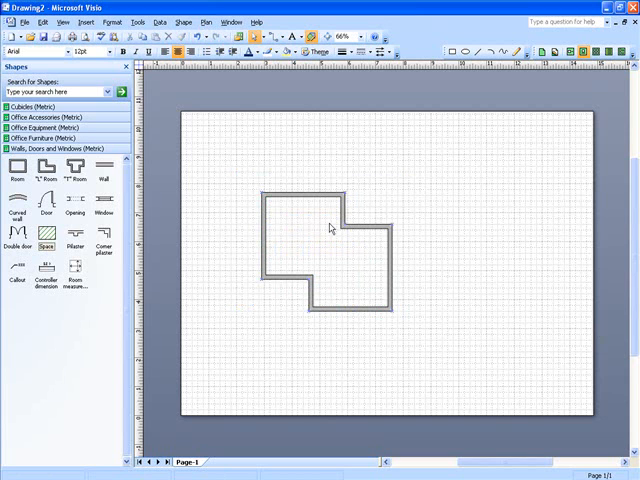
mouse_move(416, 293)
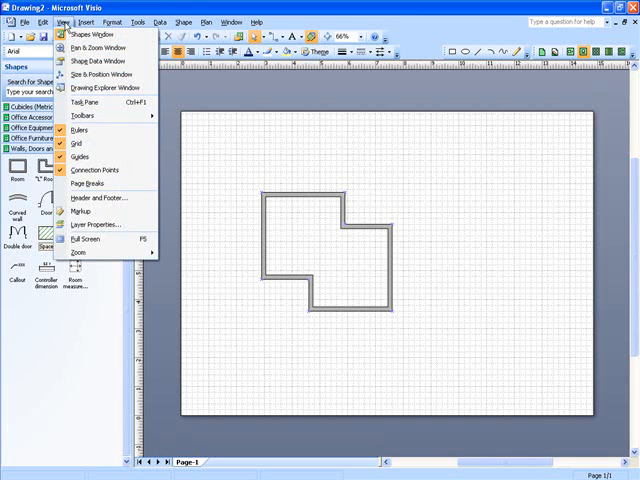
mouse_move(76, 157)
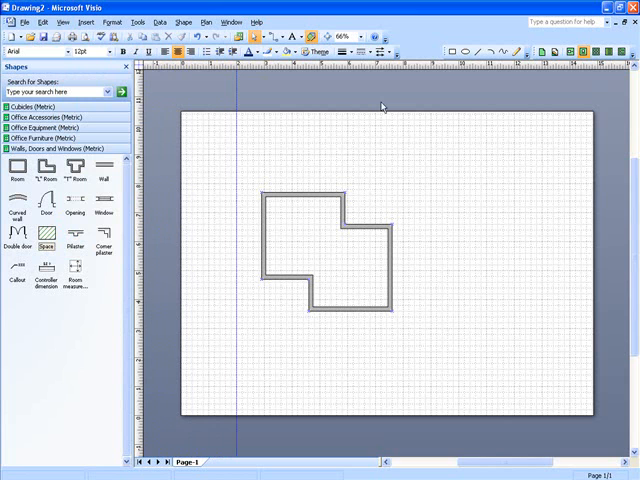
mouse_move(243, 98)
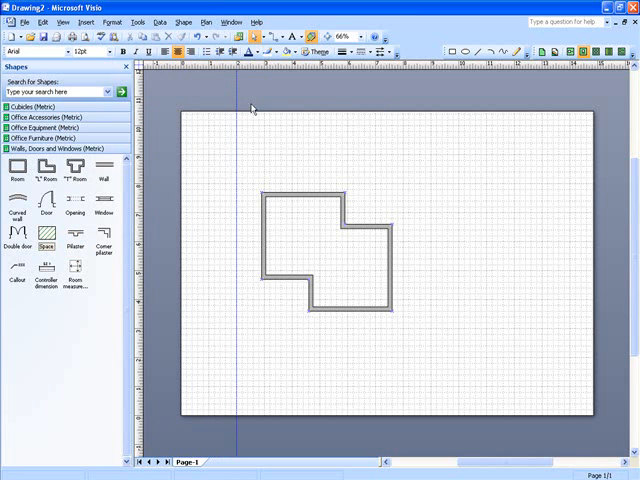
mouse_move(245, 348)
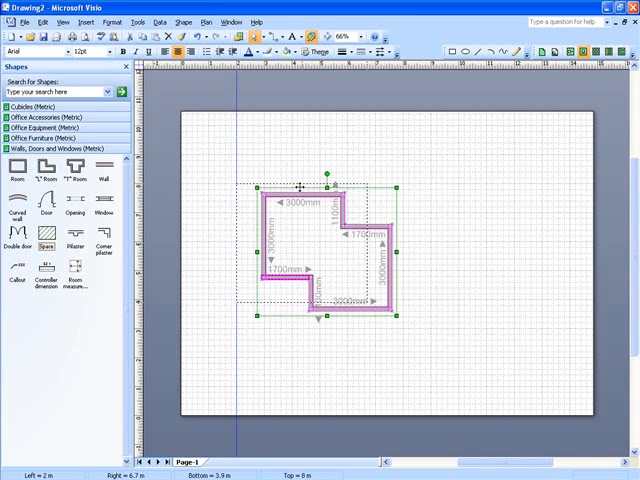
Deselect the walls once the left wall rests on the vertical guide.
click(485, 378)
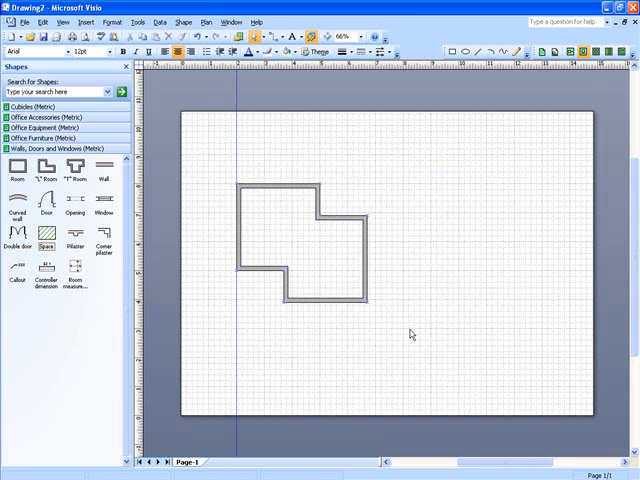
mouse_move(278, 182)
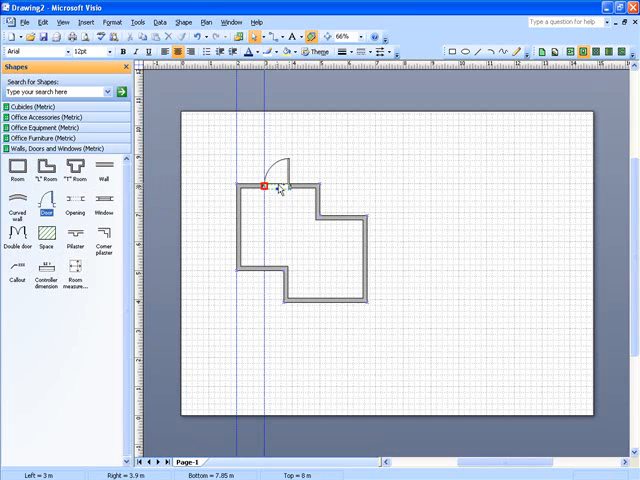
Finish placing the door in the top wall and deselect it.
click(270, 185)
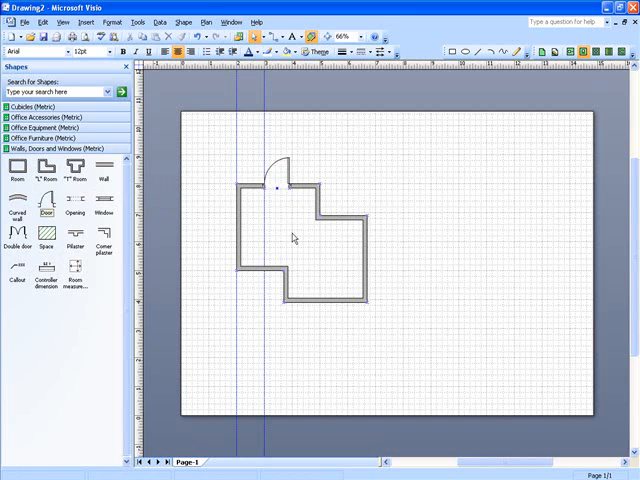
mouse_move(398, 196)
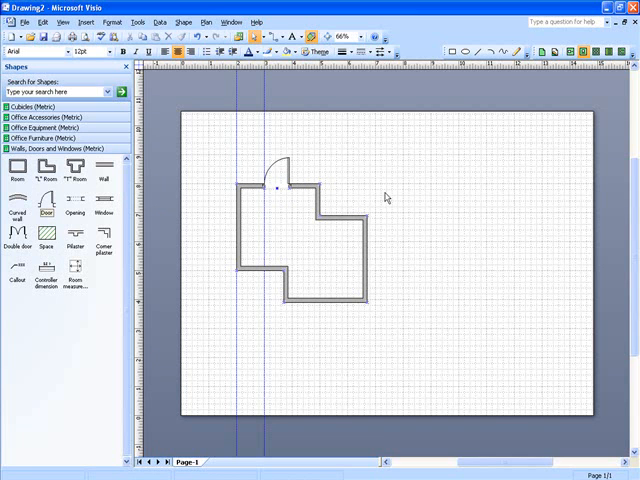
mouse_move(334, 257)
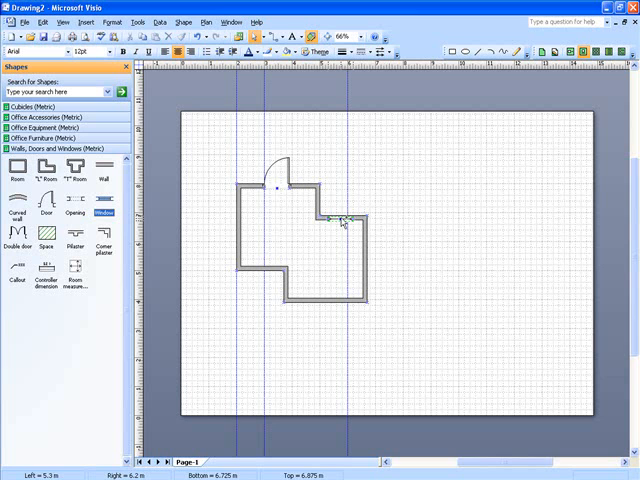
Set the 900 mm window into the inner horizontal wall against the guide.
click(340, 218)
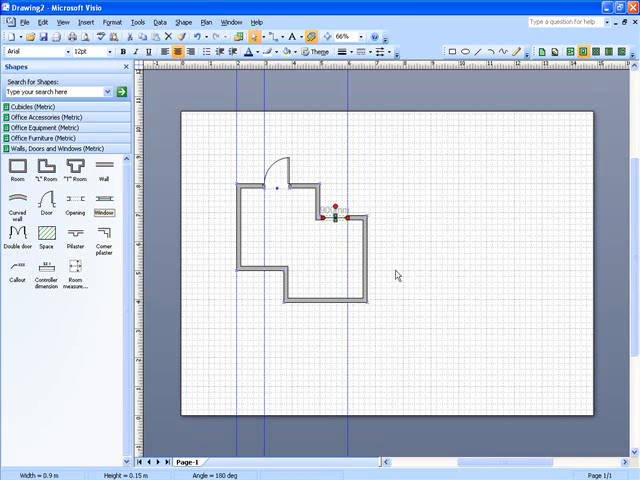
mouse_move(448, 233)
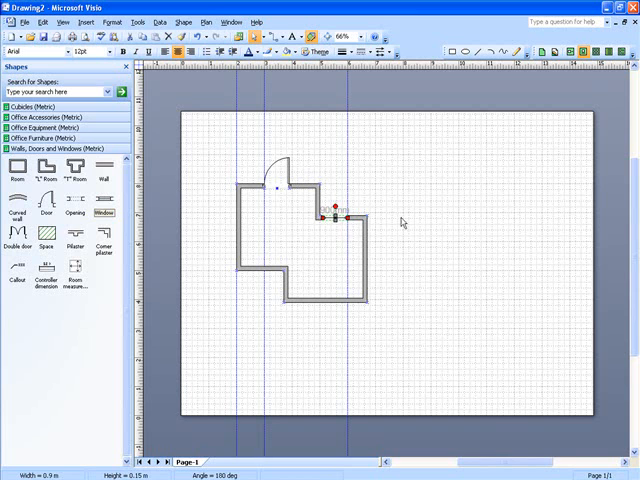
mouse_move(462, 226)
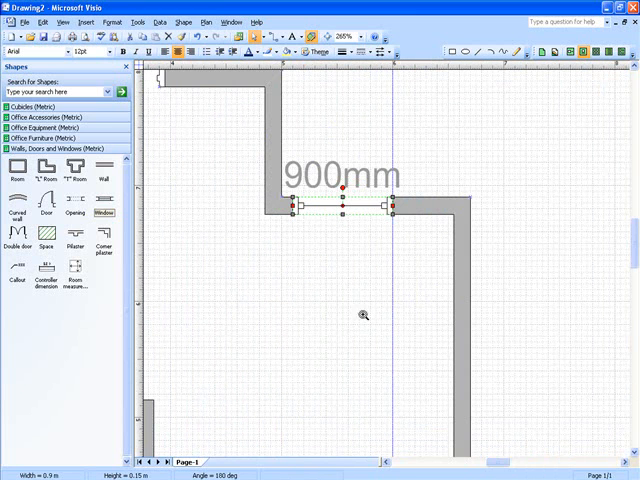
mouse_move(297, 125)
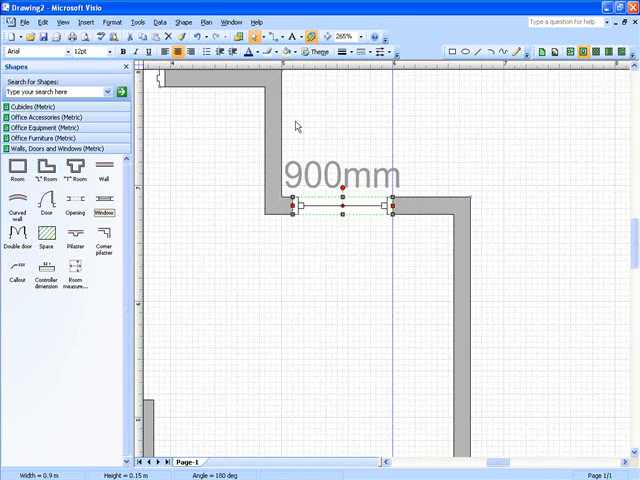
mouse_move(318, 178)
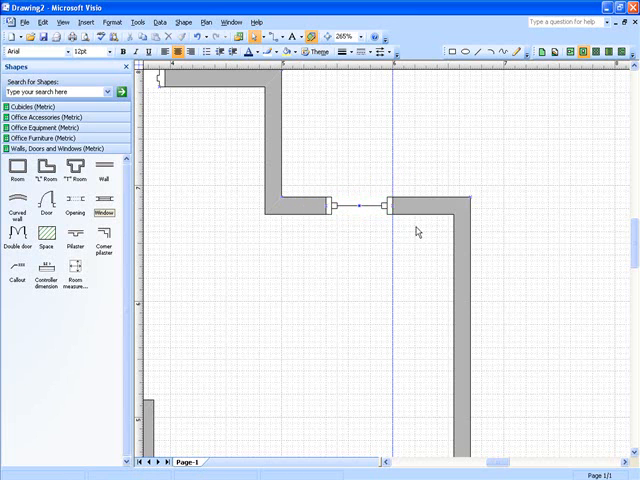
mouse_move(549, 318)
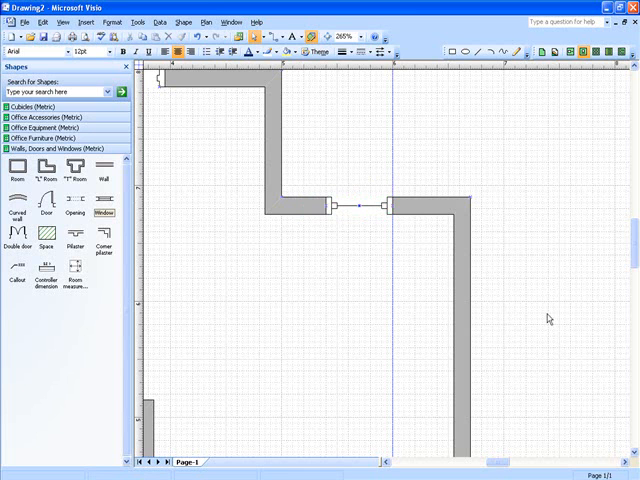
mouse_move(633, 255)
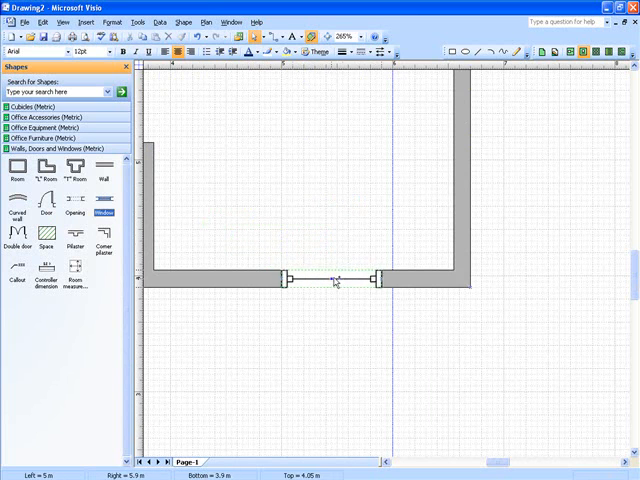
Widen the bottom-wall window to 950 mm, ending at the right guide.
click(340, 280)
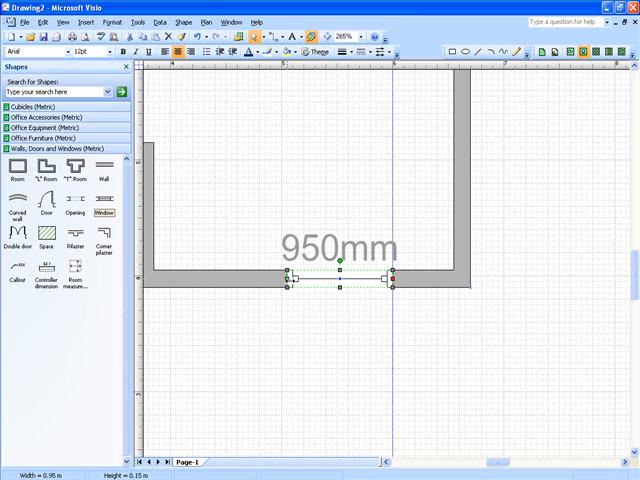
drag(290, 277, 228, 277)
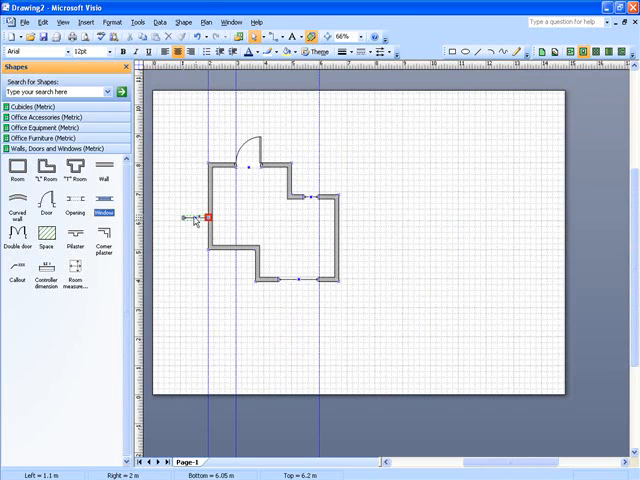
Drop a window onto the left outer wall of the room.
drag(208, 218, 208, 203)
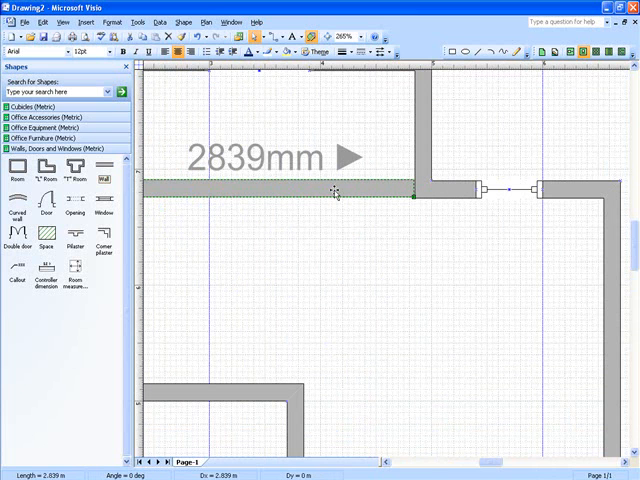
mouse_move(590, 224)
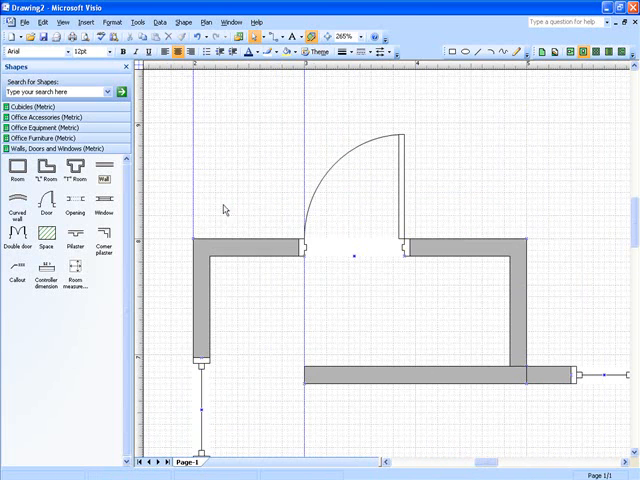
mouse_move(433, 428)
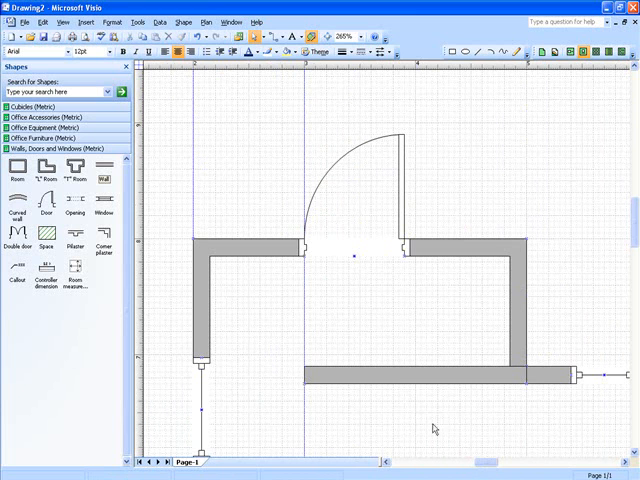